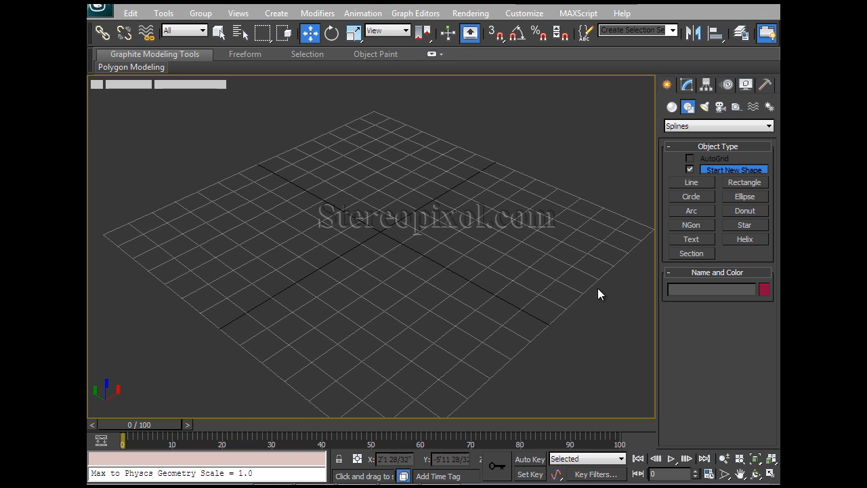
pyautogui.moveTo(607, 296)
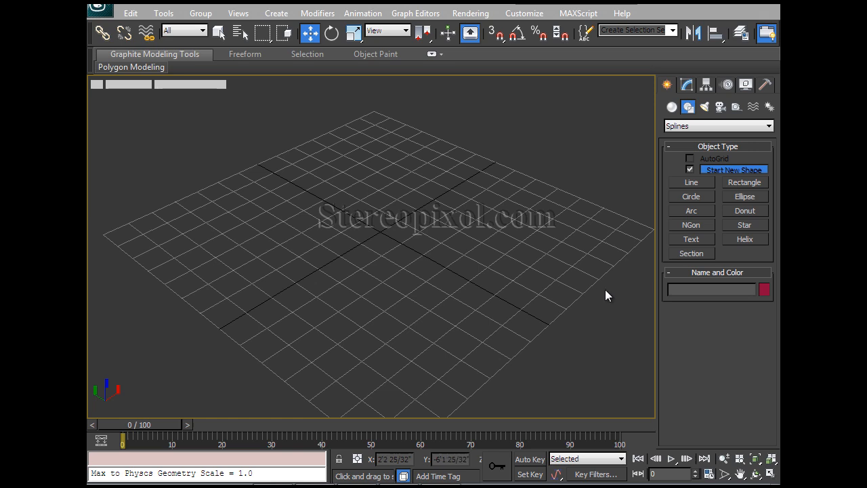
pyautogui.moveTo(599, 257)
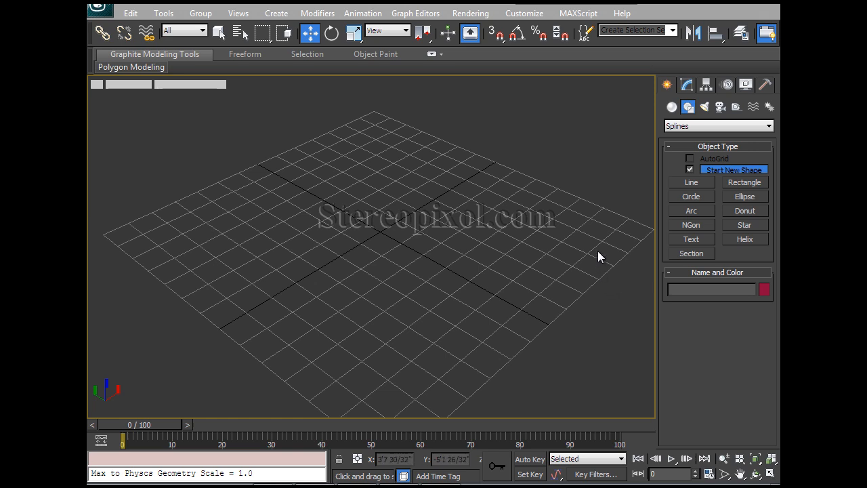
pyautogui.moveTo(636, 268)
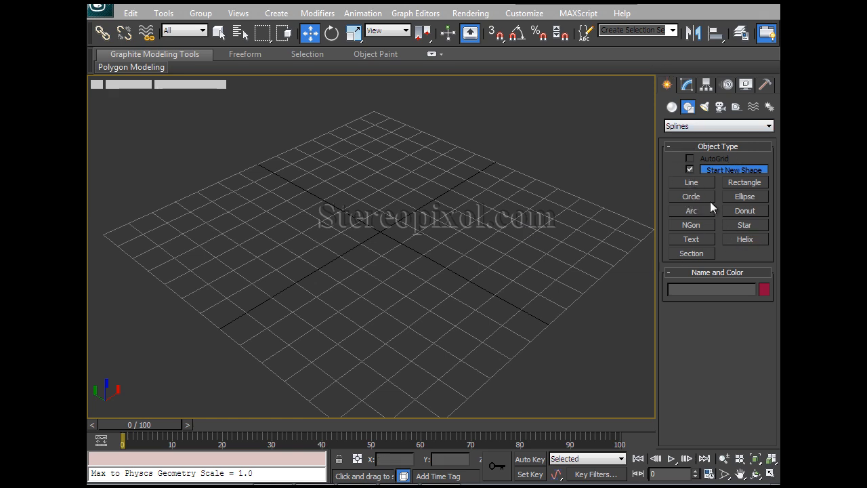
# - Draw a six-pointed star (Star001) upright in the Front viewport and return to Perspective
pyautogui.click(744, 225)
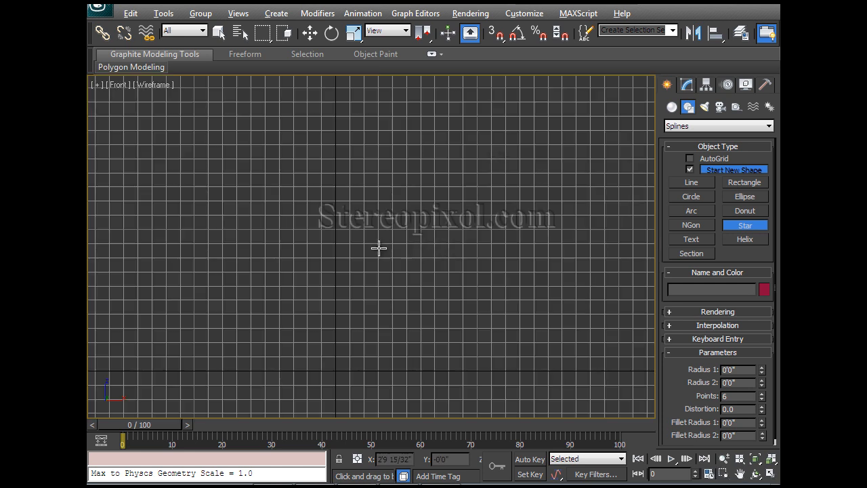
pyautogui.moveTo(333, 287); pyautogui.dragTo(371, 356)
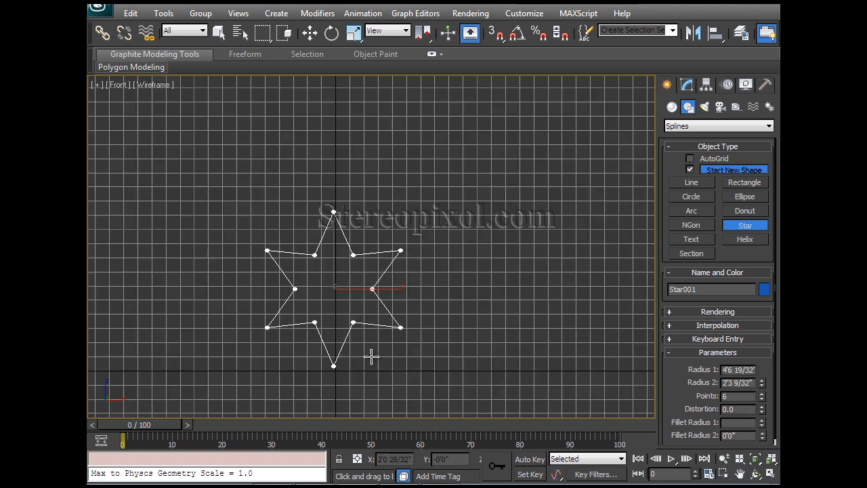
pyautogui.click(309, 33)
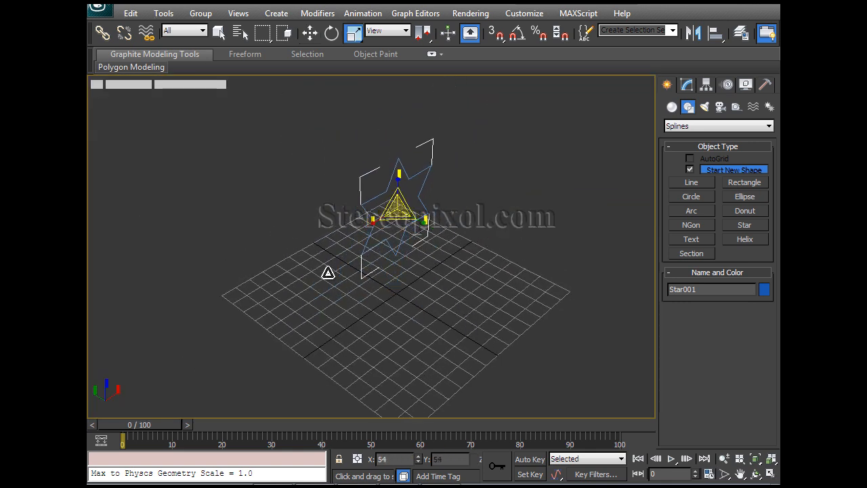
pyautogui.click(309, 32)
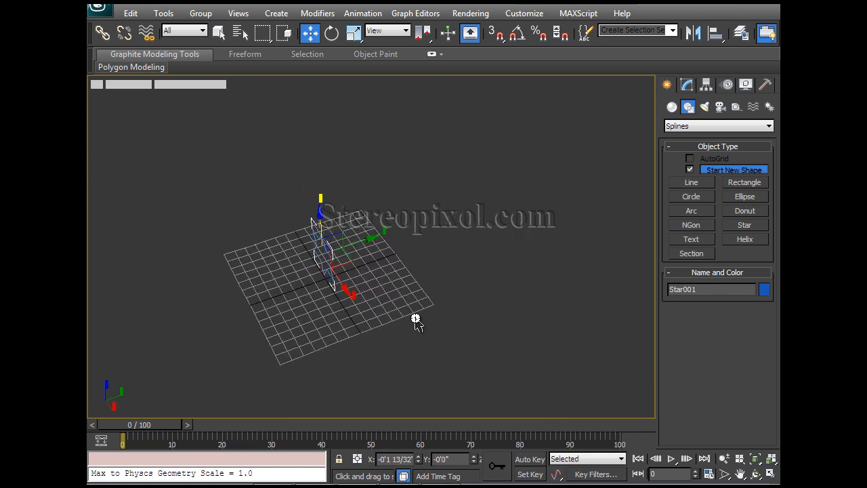
# - Draw a curved line (Line001) rising beside the star, ready for a modifier
pyautogui.click(692, 182)
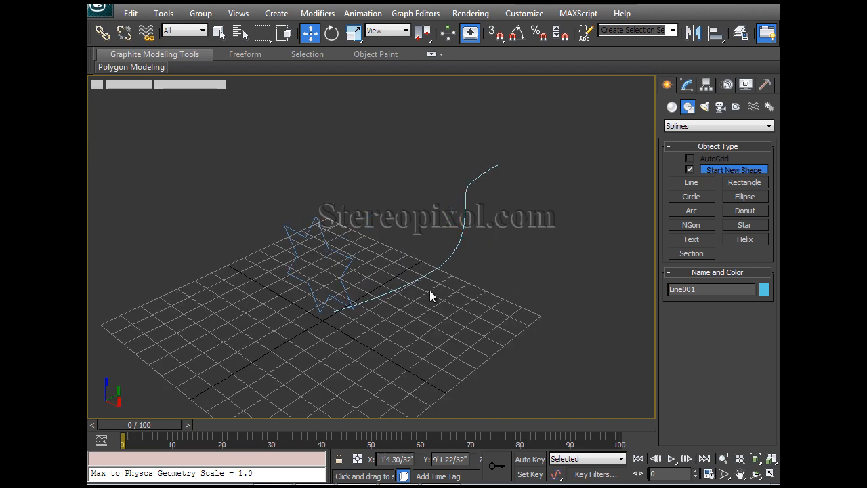
pyautogui.click(686, 84)
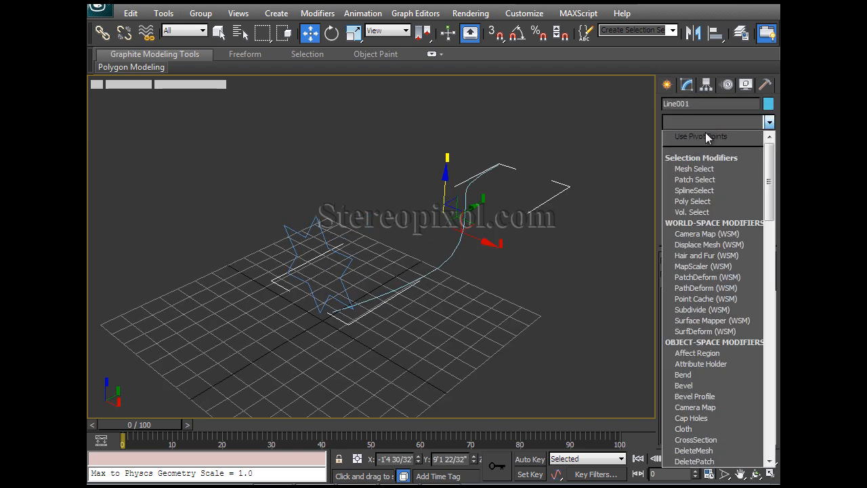
# - Add a Bevel Profile modifier to Line001
pyautogui.click(694, 395)
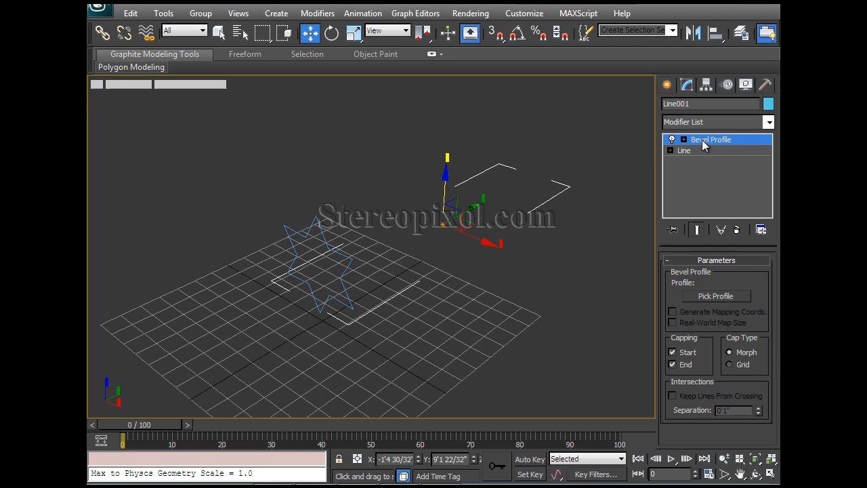
pyautogui.moveTo(504, 279)
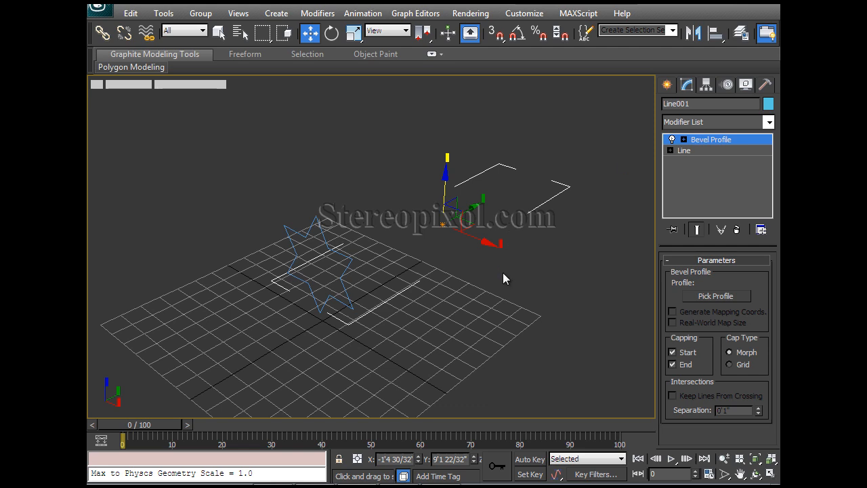
pyautogui.moveTo(761, 307)
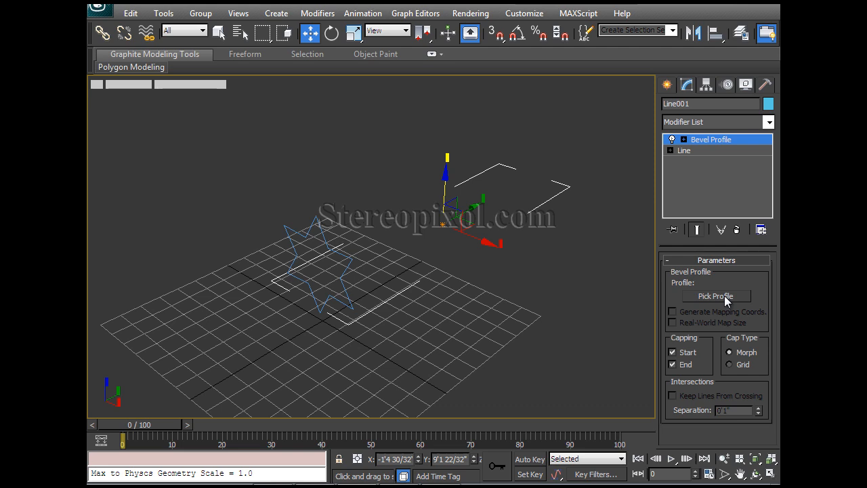
pyautogui.moveTo(328, 247)
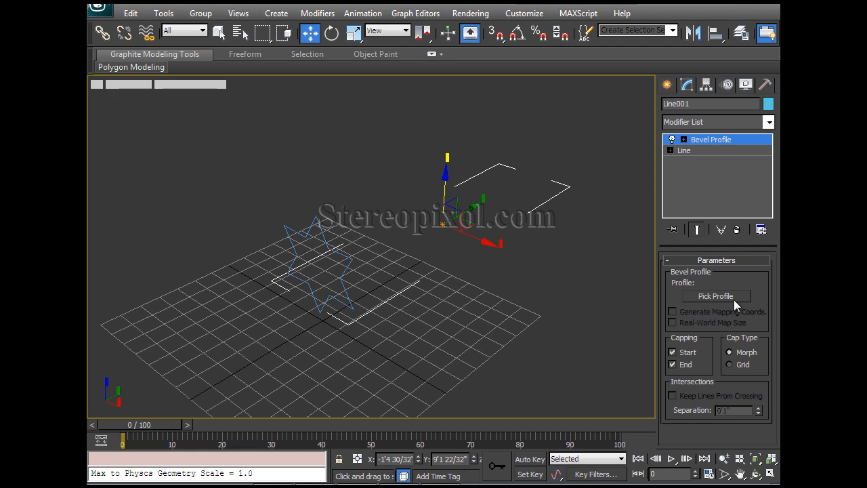
# - Pick Star001 as the bevel profile, turning the line into a star-shaped rail
pyautogui.click(716, 295)
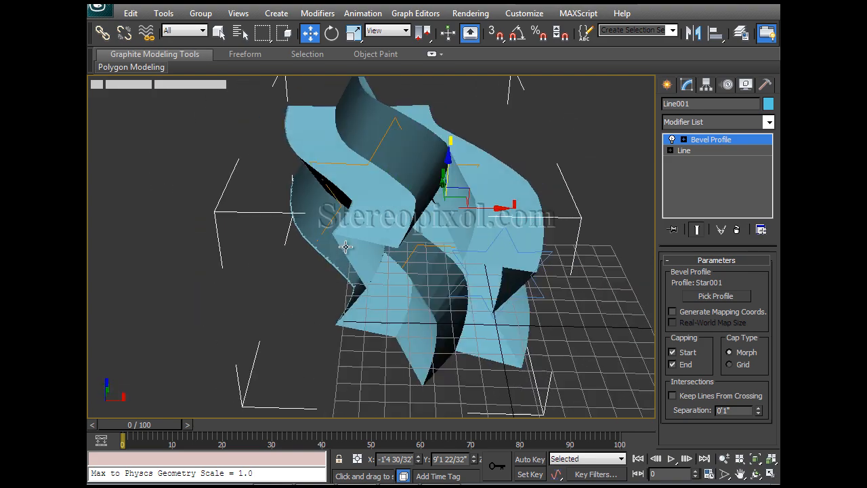
pyautogui.moveTo(345, 246); pyautogui.dragTo(372, 168)
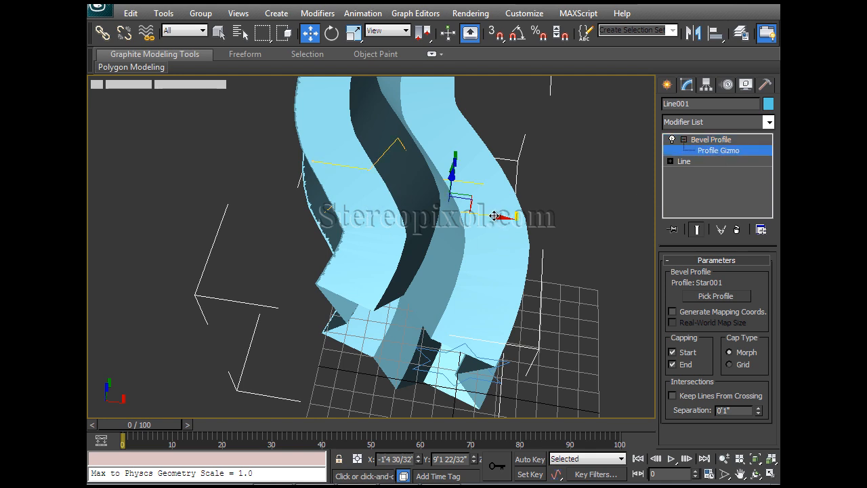
# - Rotate and move the Profile Gizmo to reorient the star cross-section into a slimmer grooved rail
pyautogui.moveTo(495, 216); pyautogui.dragTo(489, 220)
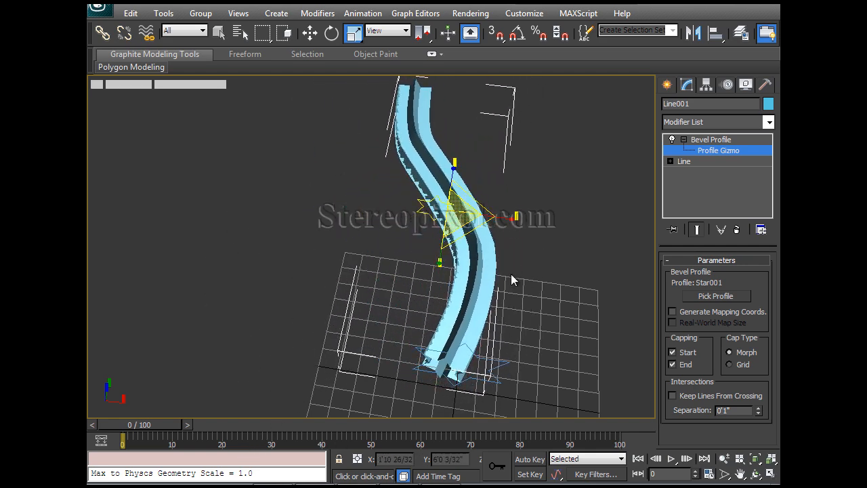
pyautogui.click(331, 32)
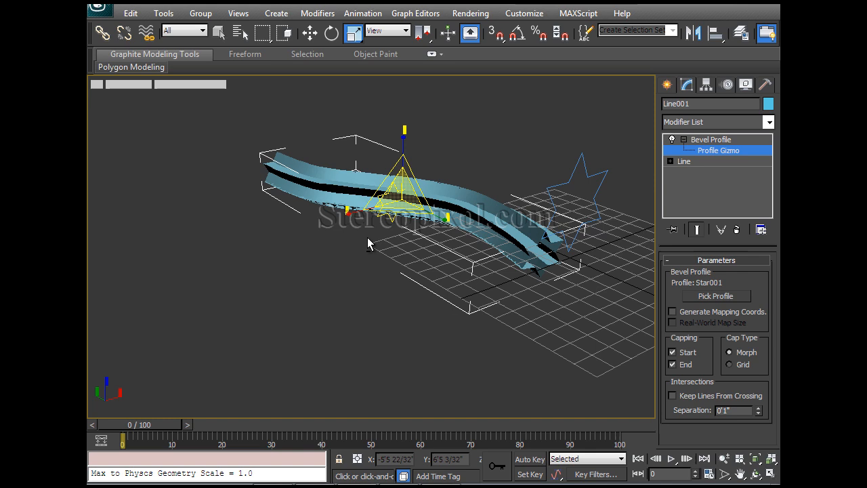
pyautogui.click(309, 32)
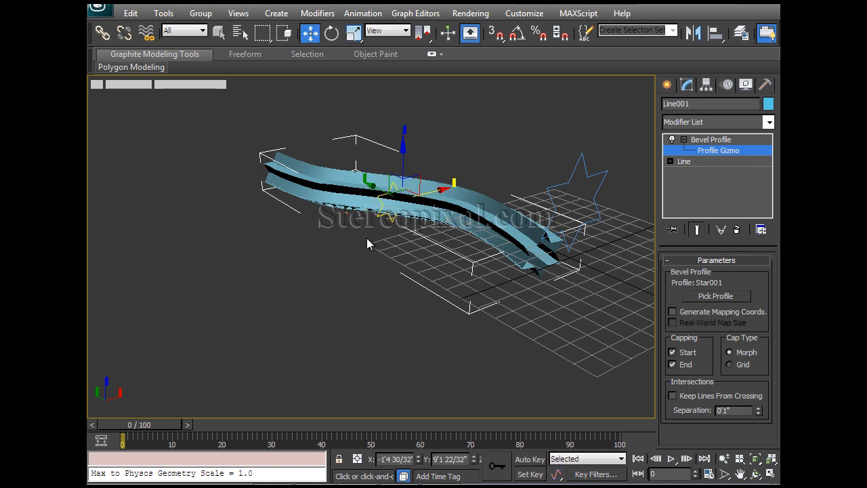
pyautogui.moveTo(495, 173)
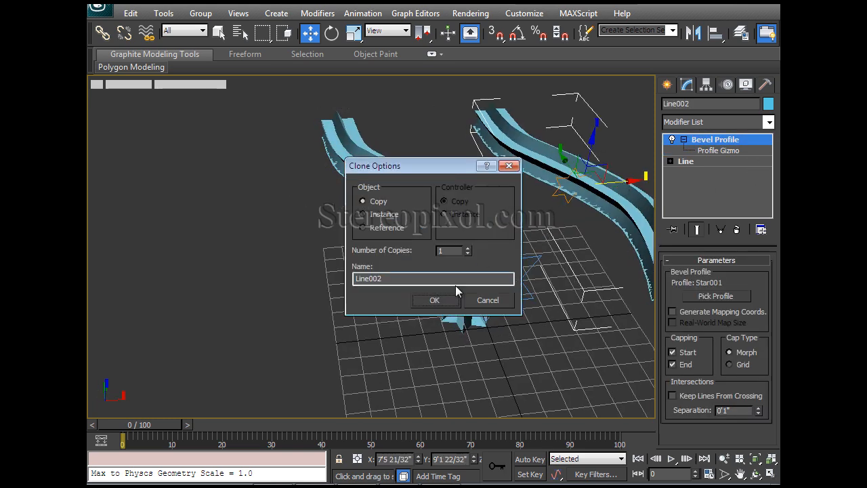
# - Confirm cloning the rail as an independent Copy (Line002) for conversion to Editable Poly
pyautogui.click(434, 301)
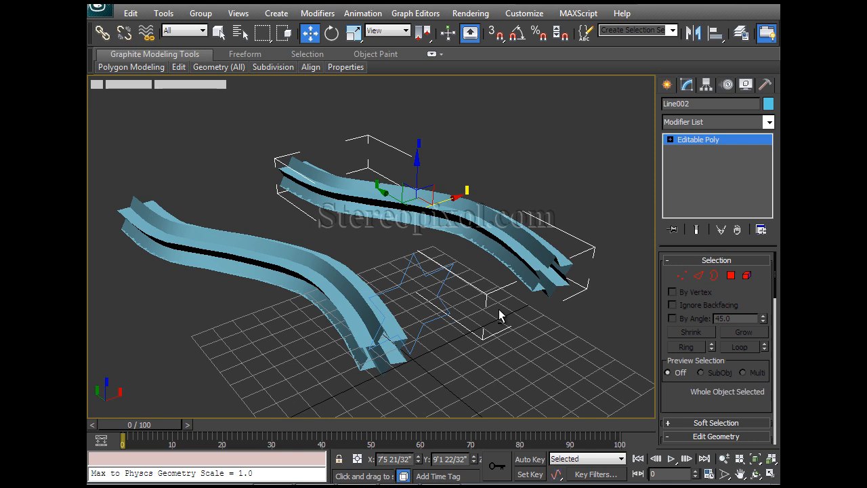
pyautogui.moveTo(572, 361)
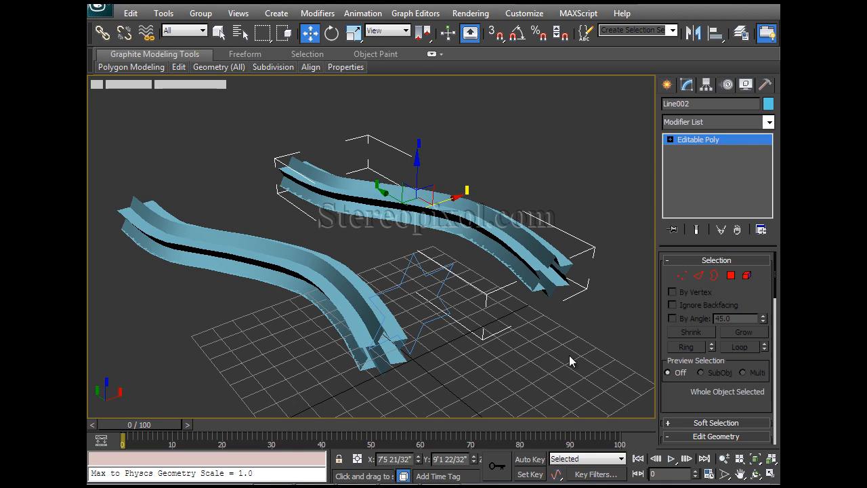